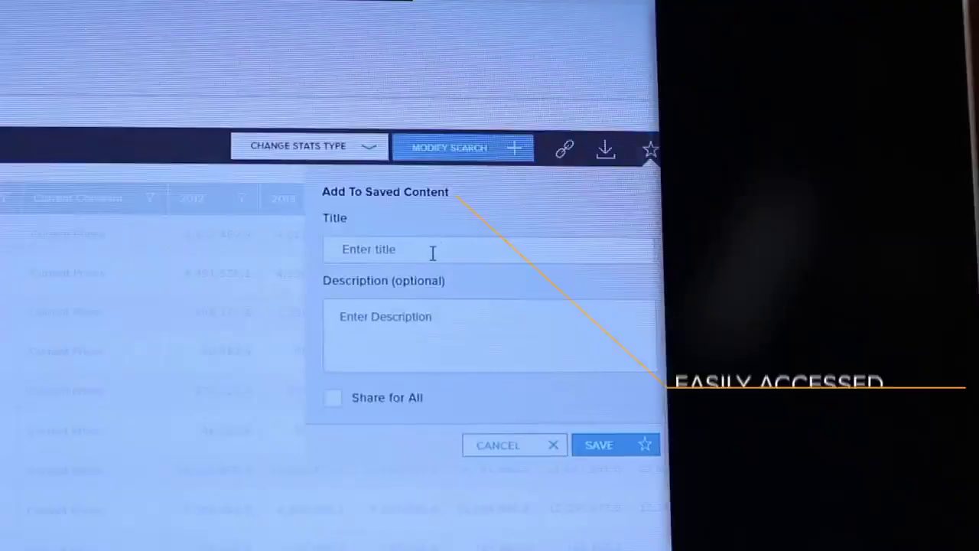
text(Market)
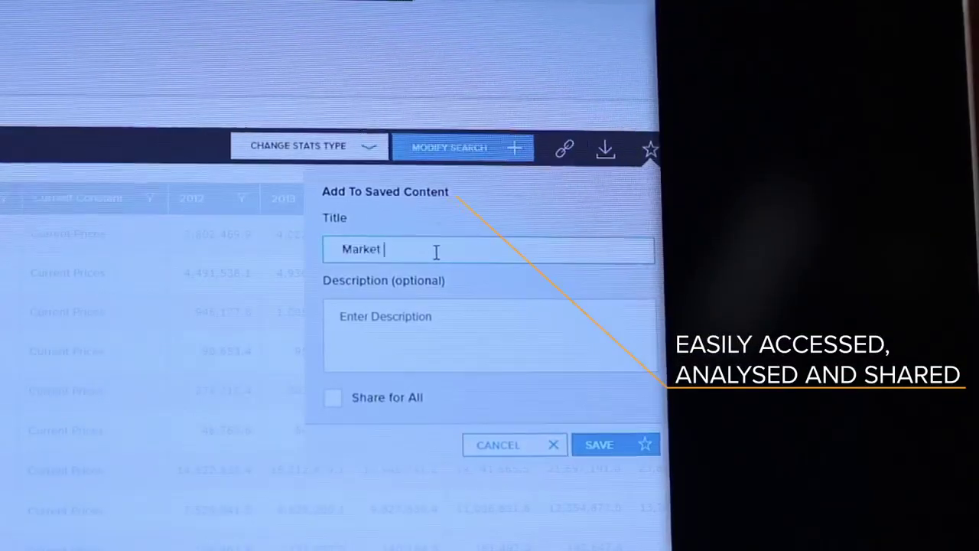